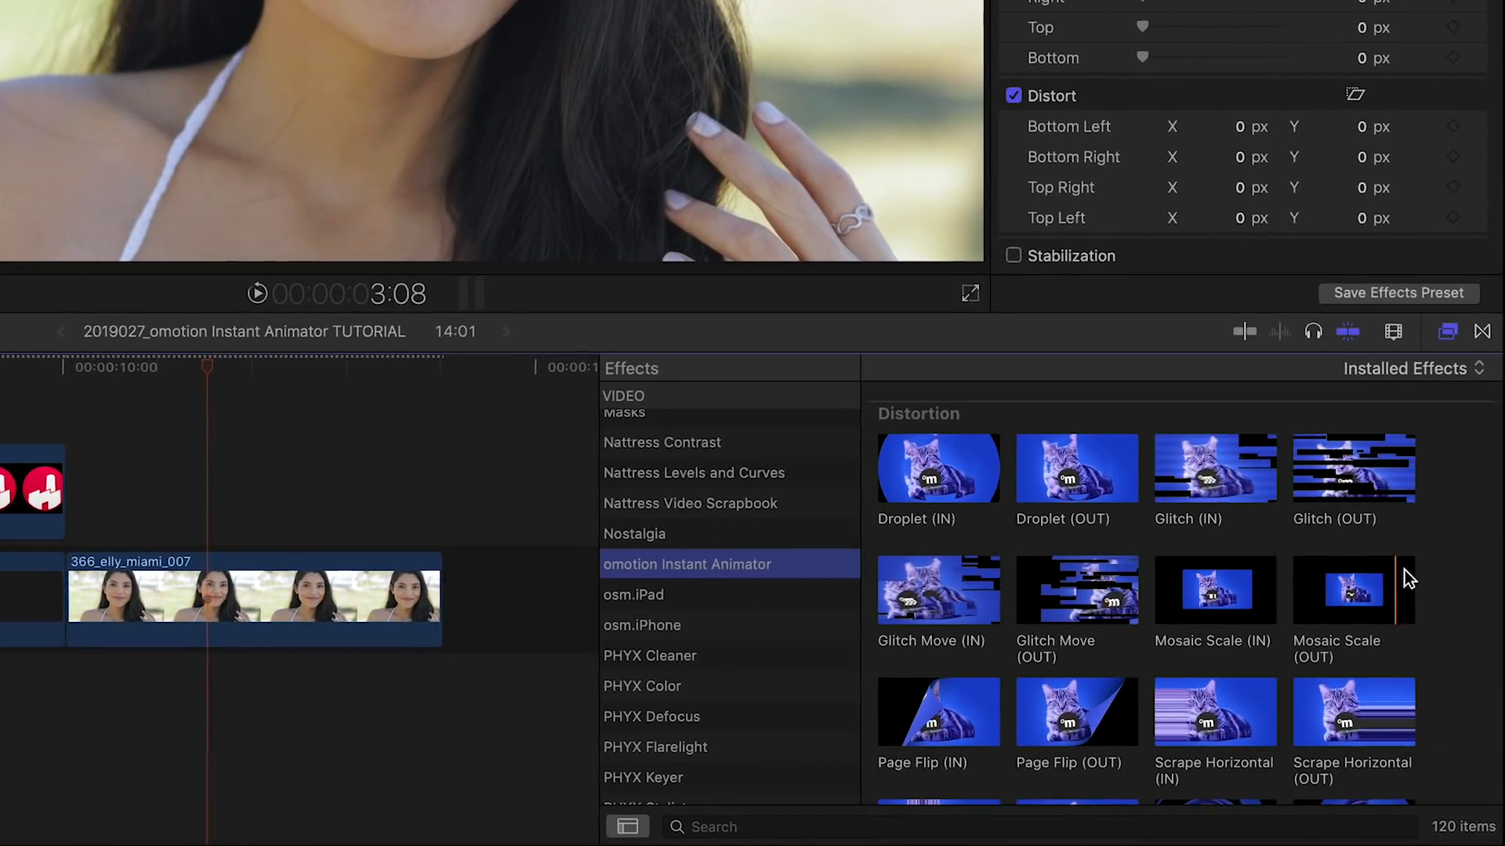
- Scroll through the oMotion Instant Animator effects before placing the Blank Text title
scroll(down, 3)
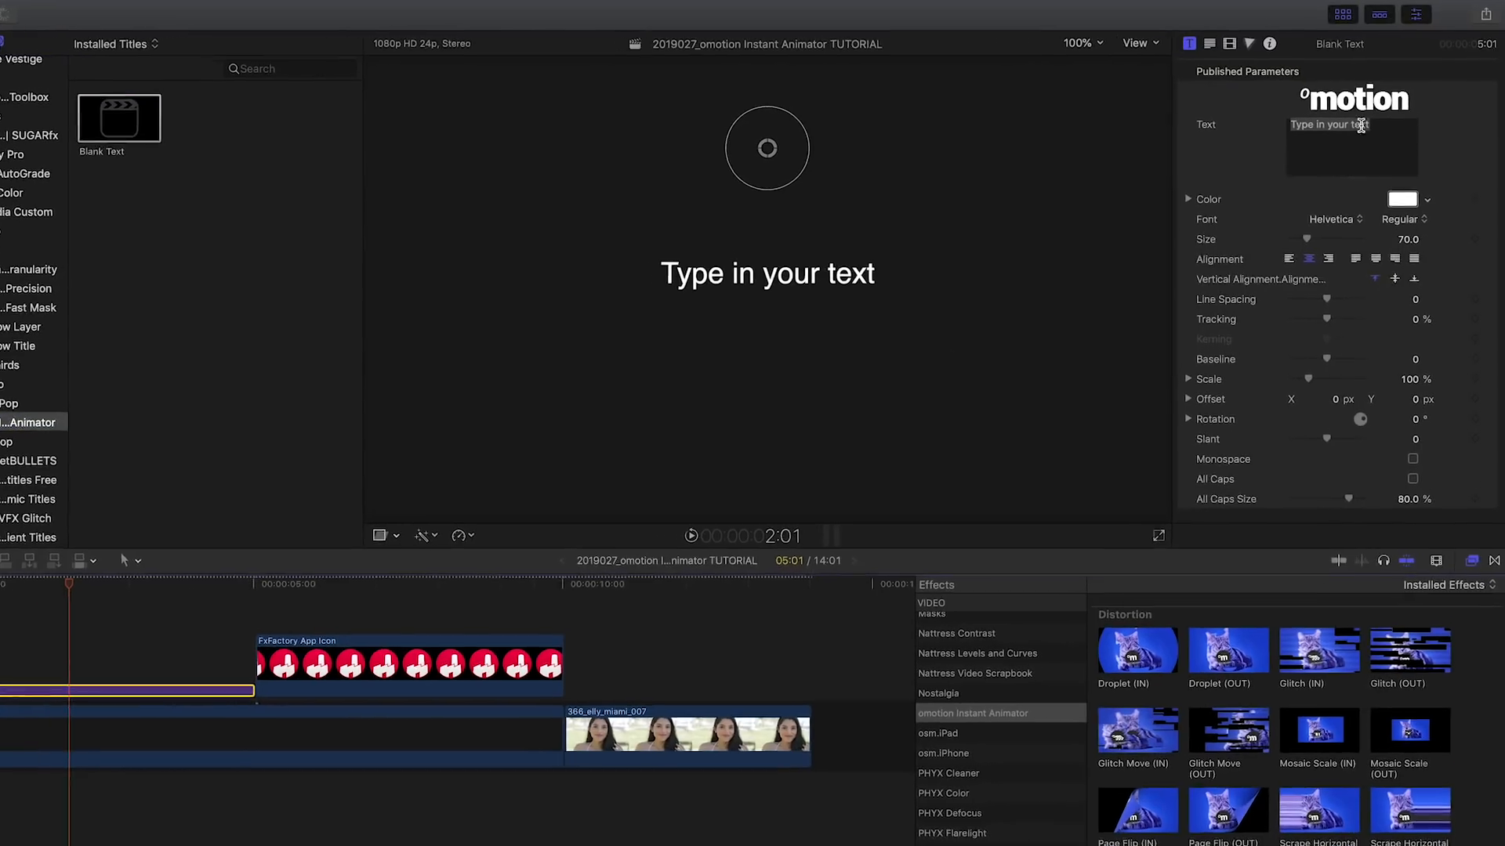
- Enter FxFactory as the title text in the Text field
text(FxFactory)
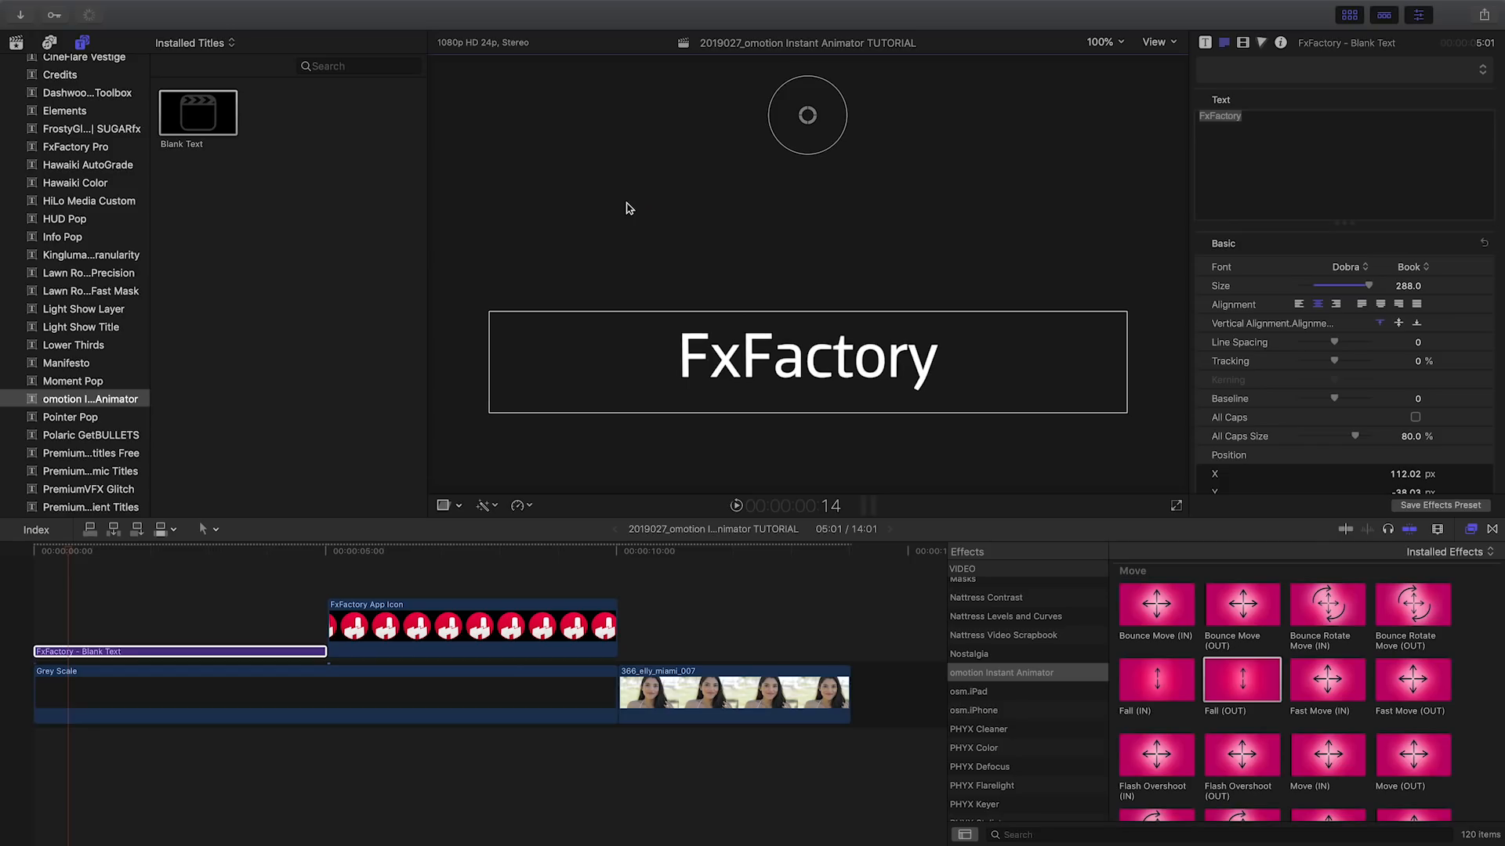
- Play the project from the timeline start to see the FxFactory title animate in and fall out
click(33, 561)
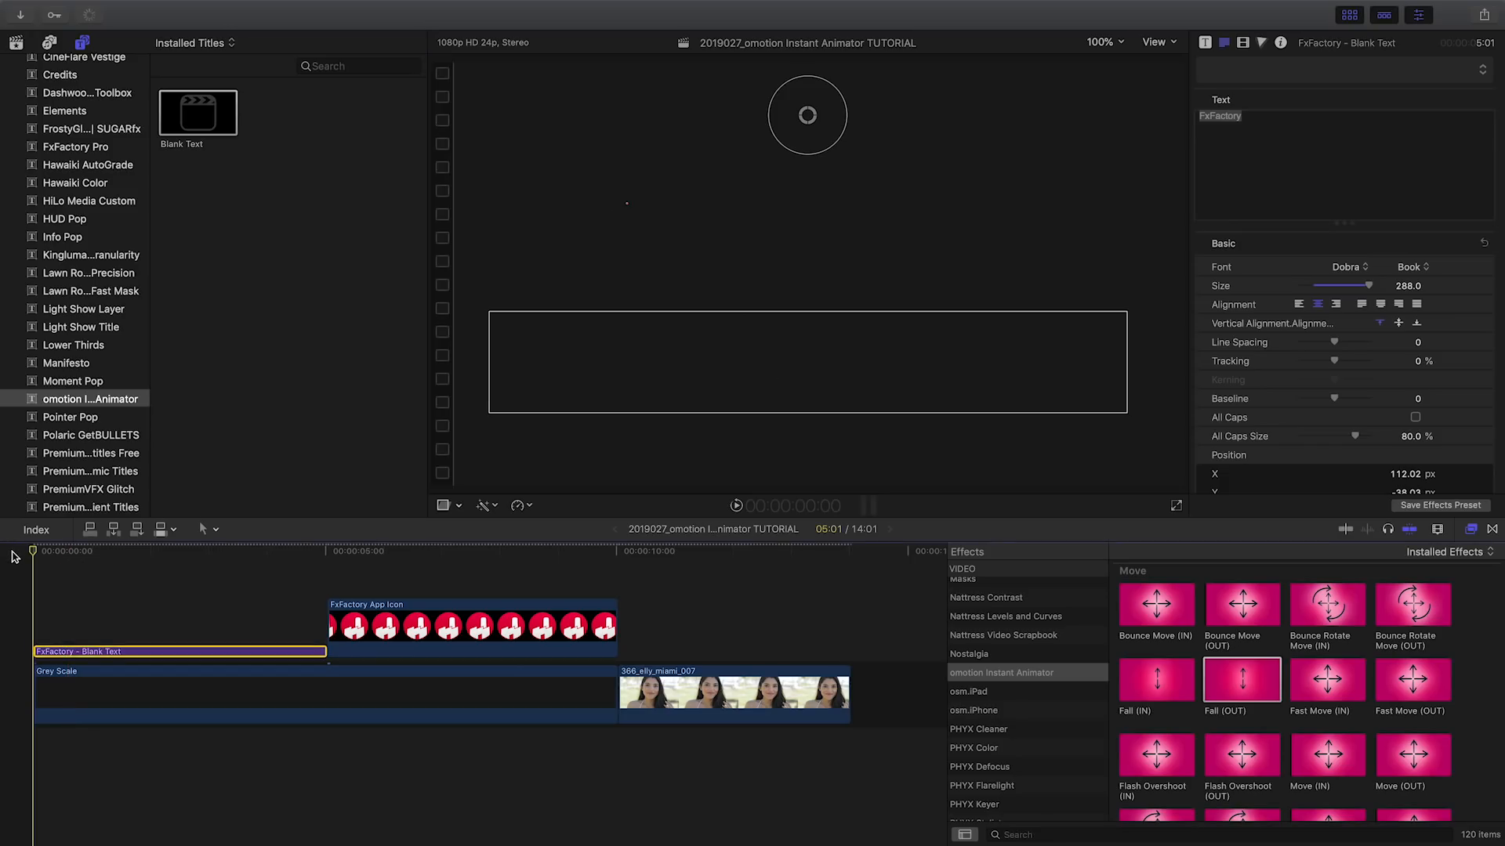
click(101, 551)
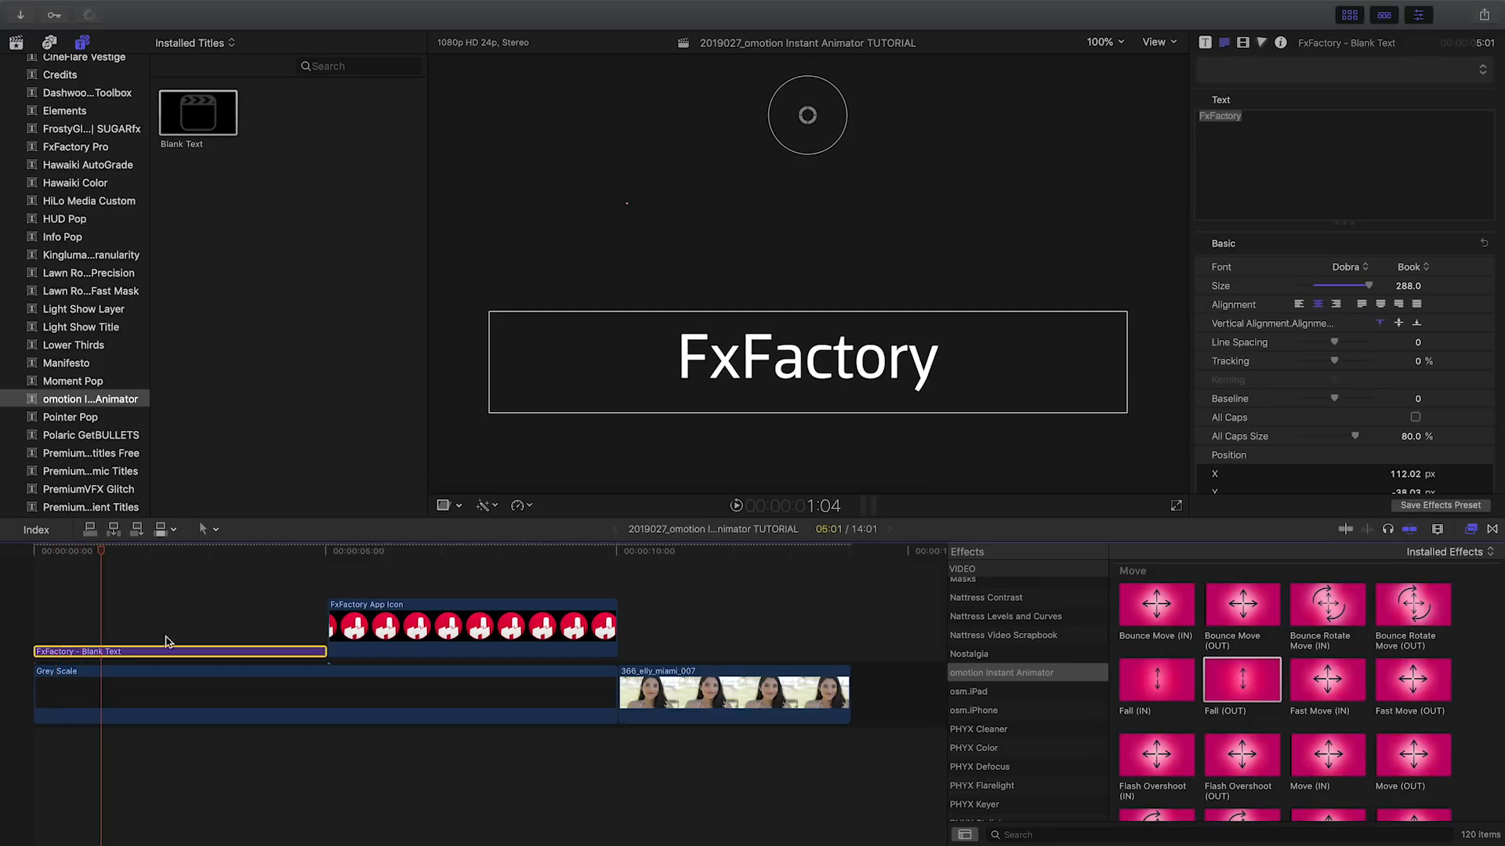
mouse_move(774, 351)
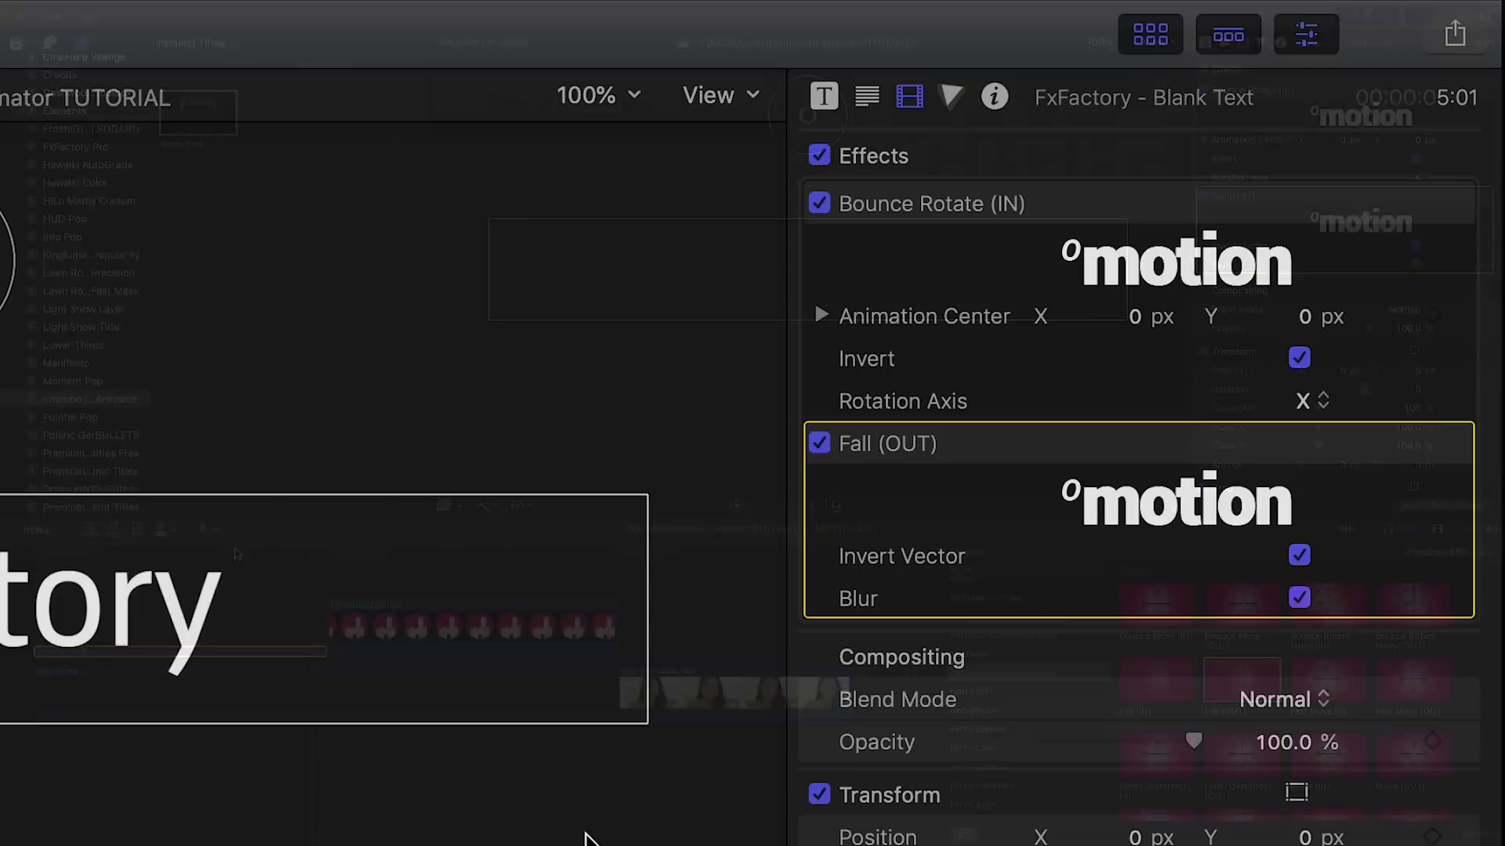
- Disable the title's in/out animation and set the looping Bounce Scale speed to 60
click(818, 202)
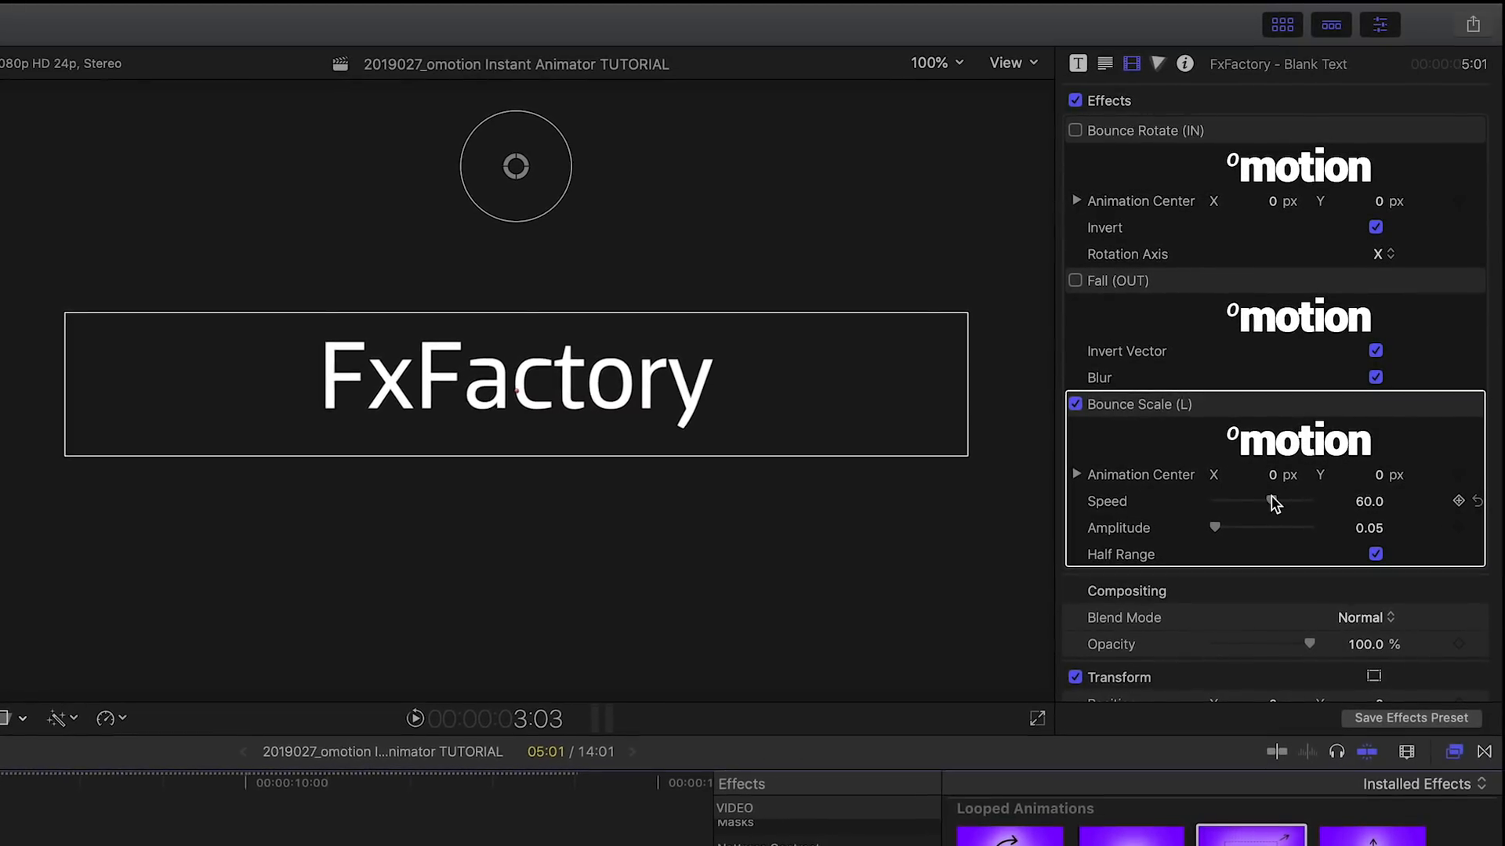
drag(1279, 507, 1251, 506)
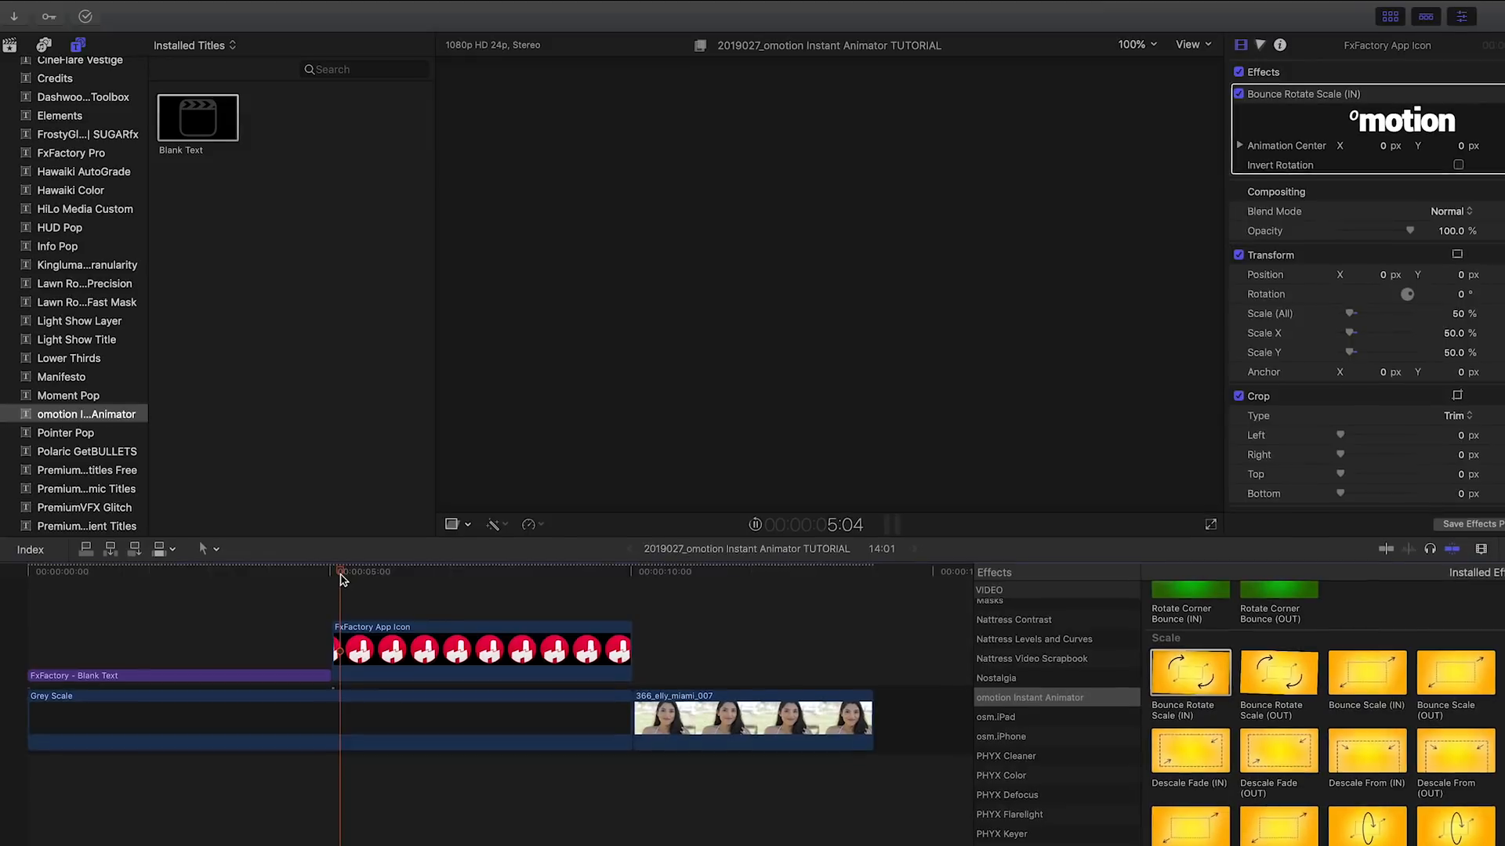
- Position the playhead at the start of the app icon clip to preview its Bounce Rotate Scale (IN) entrance
click(395, 586)
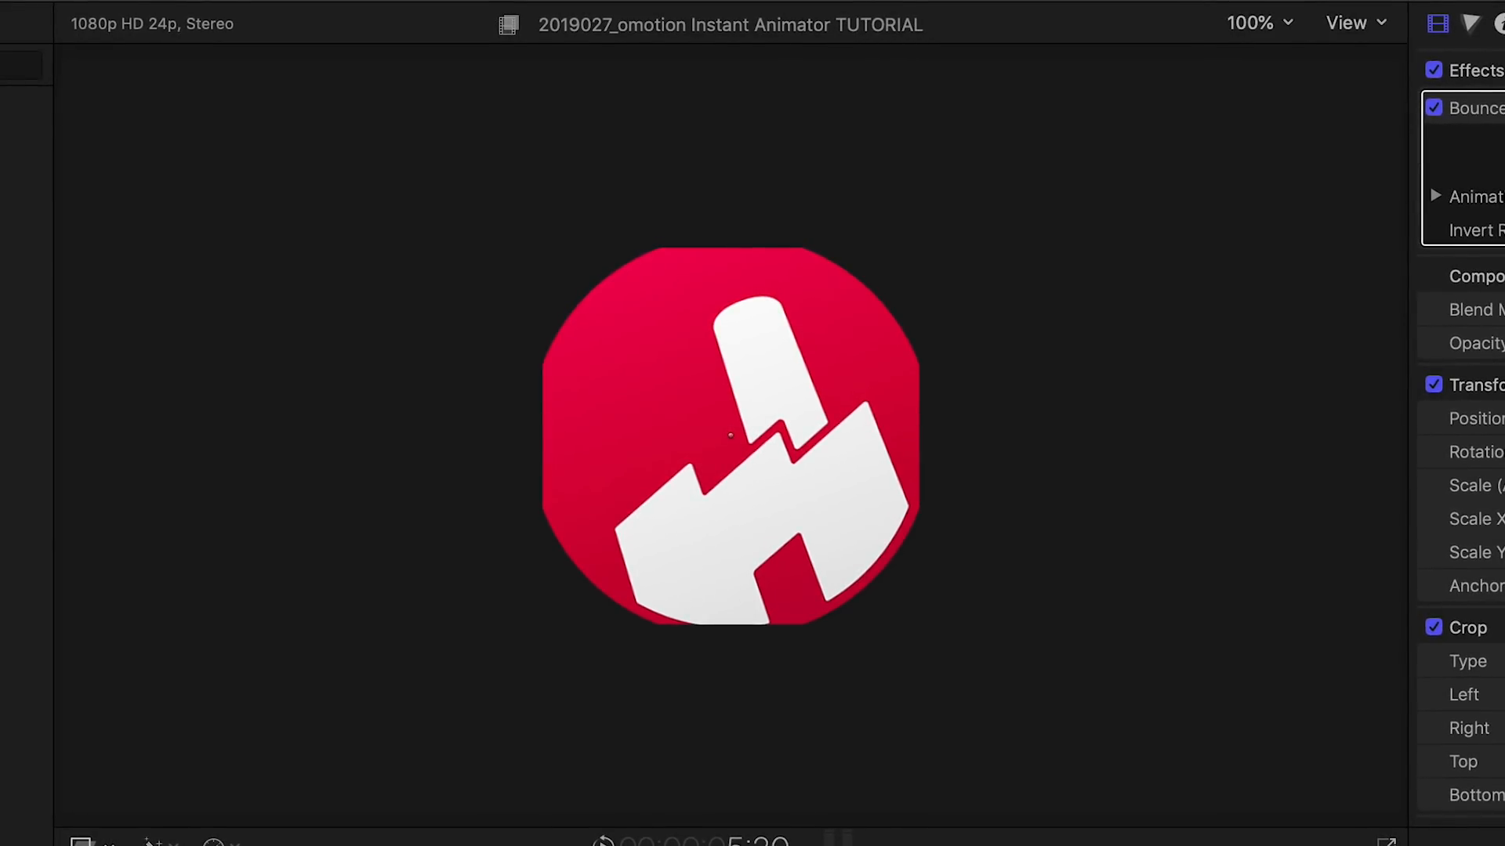
- Convert the app icon clip into a New Compound Clip and confirm
right_click(366, 628)
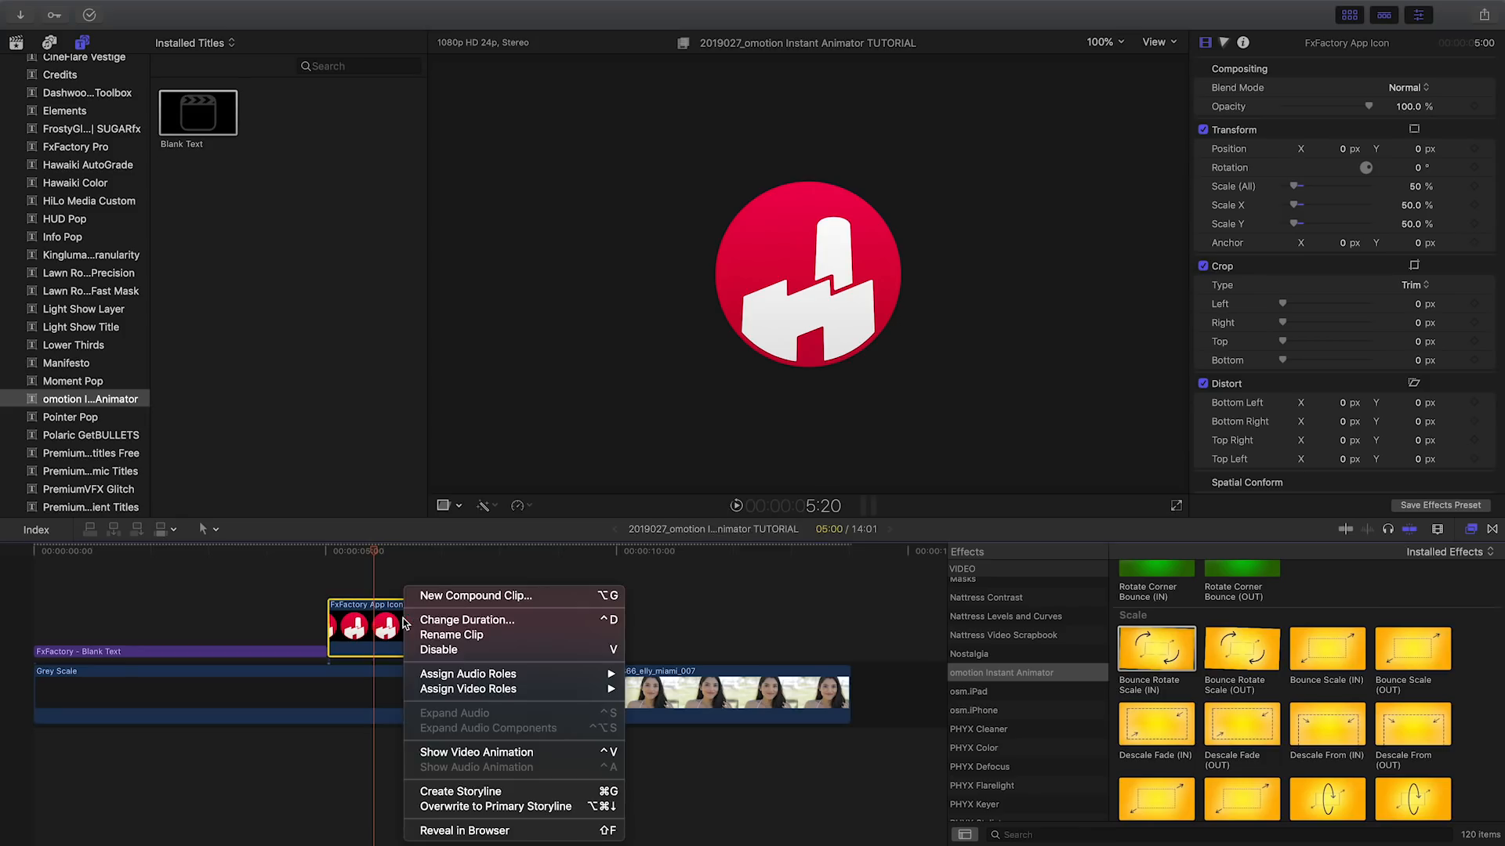
click(475, 596)
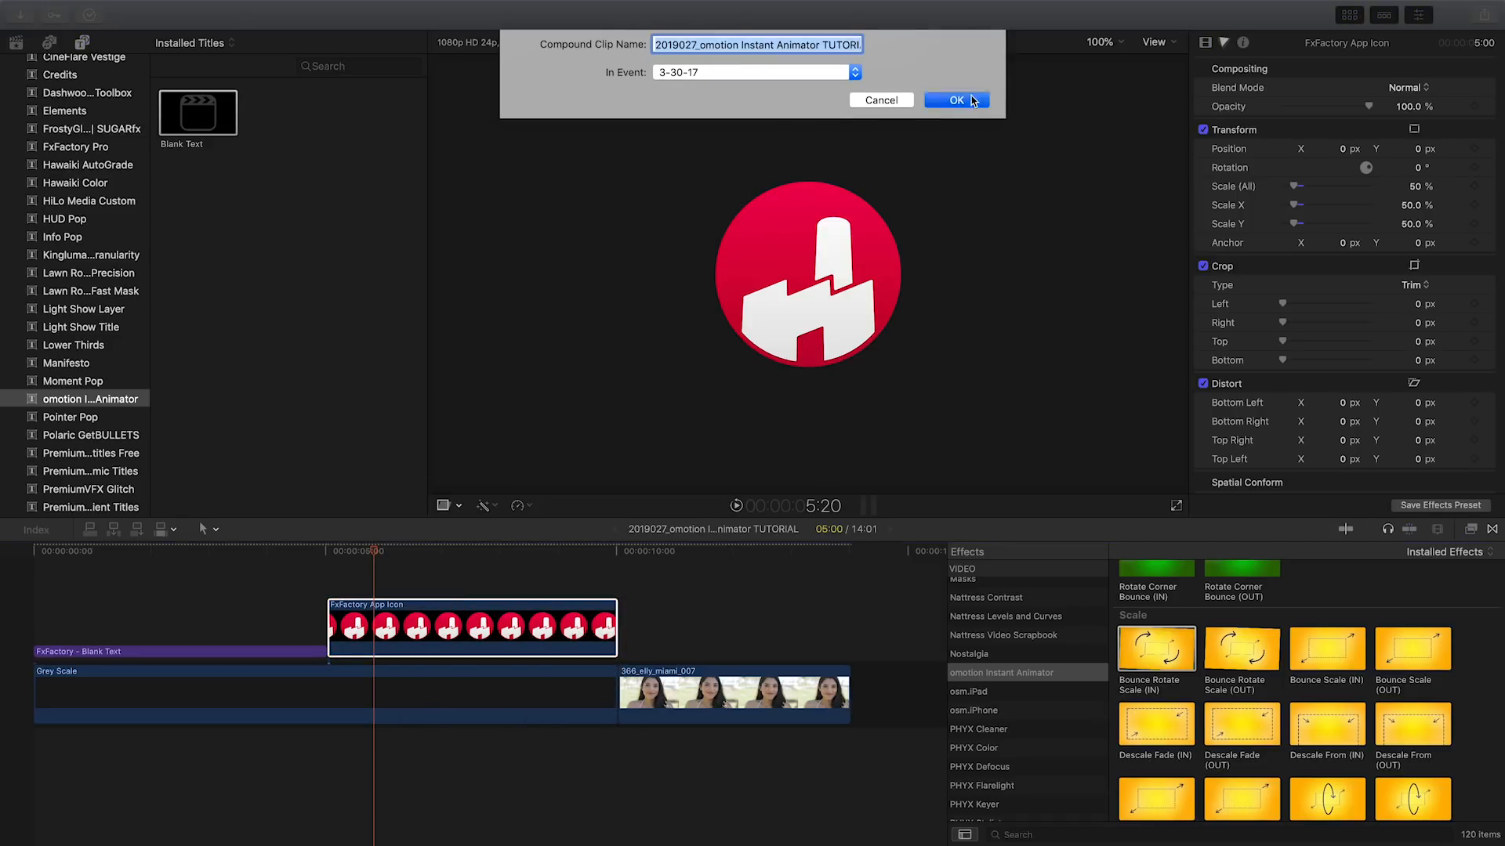
click(956, 100)
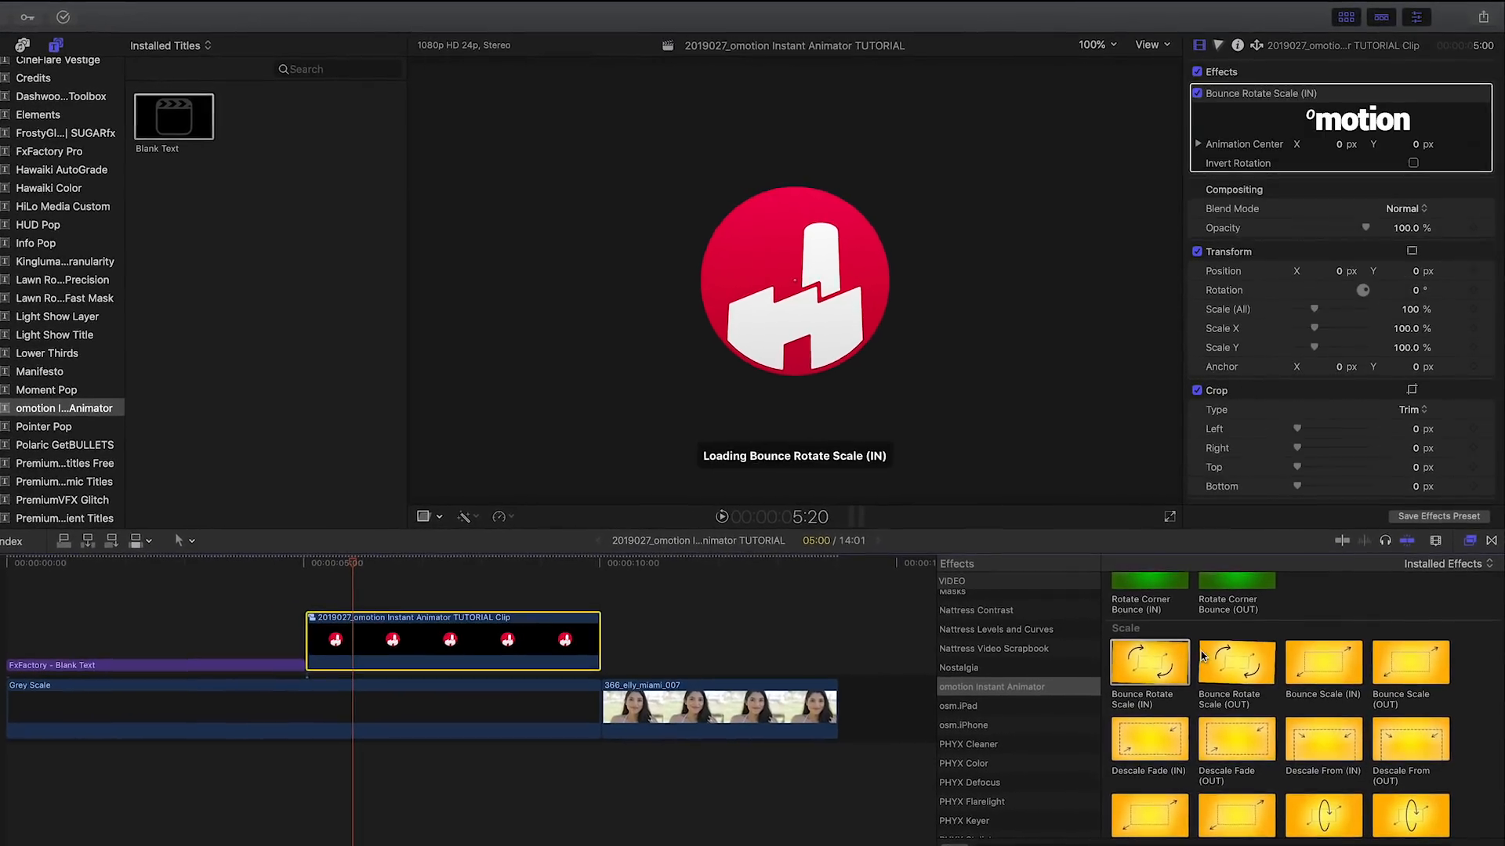